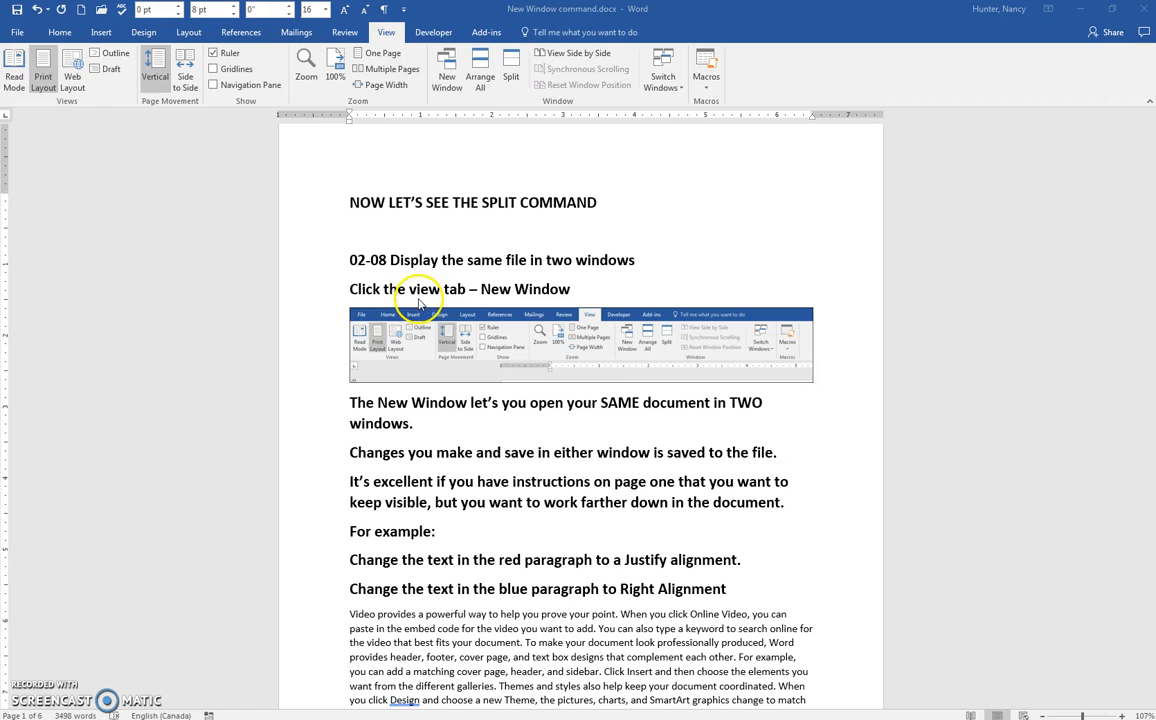
{"action": "mouse_move", "coordinate": [426, 408]}
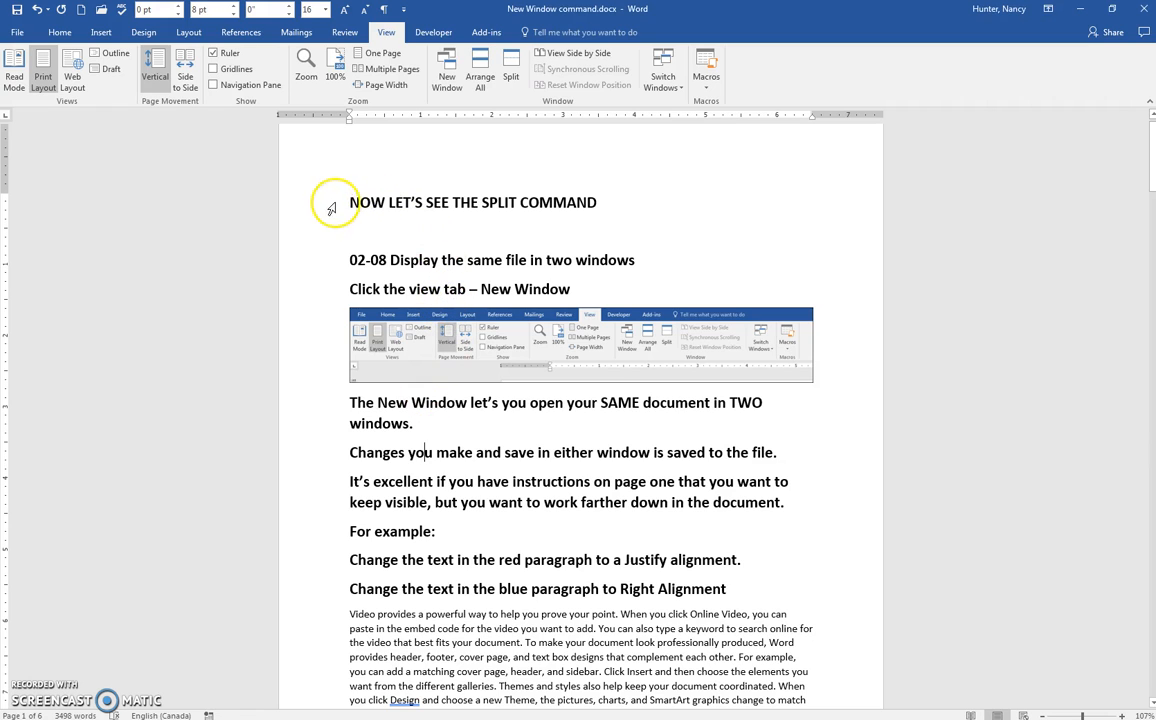
- Colour the heading NOW LET'S SEE THE SPLIT COMMAND red and split the window into two panes
{"action": "double_click", "coordinate": [473, 202]}
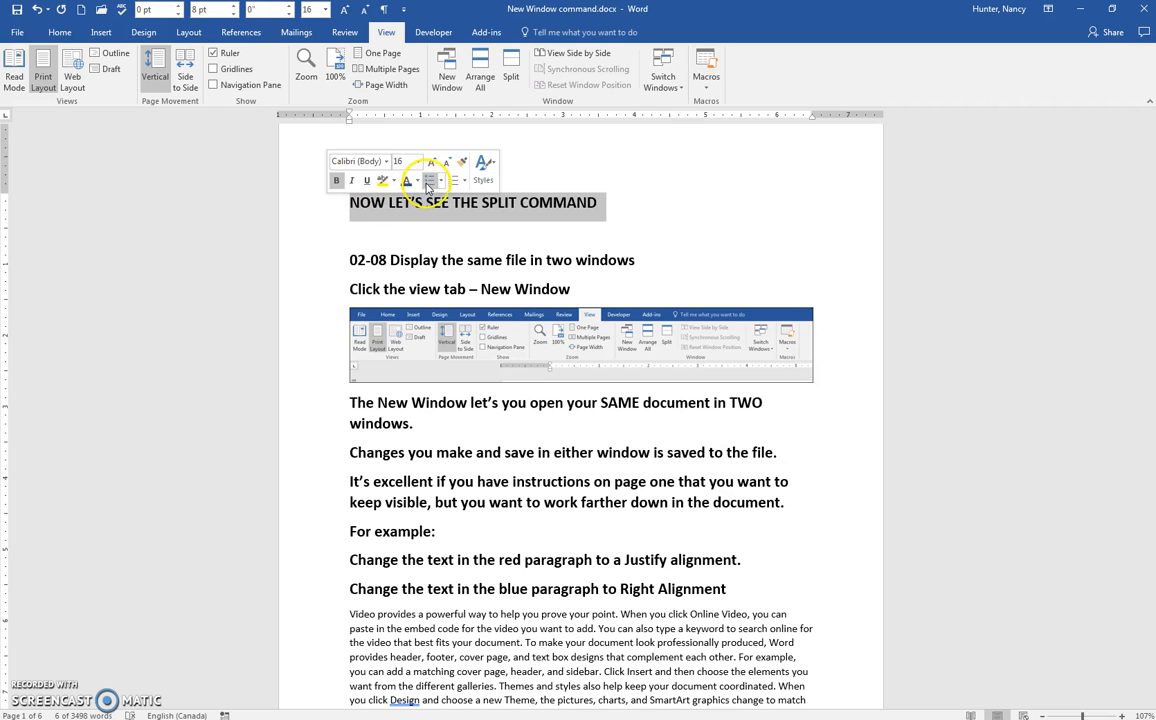
{"action": "left_click", "coordinate": [417, 180]}
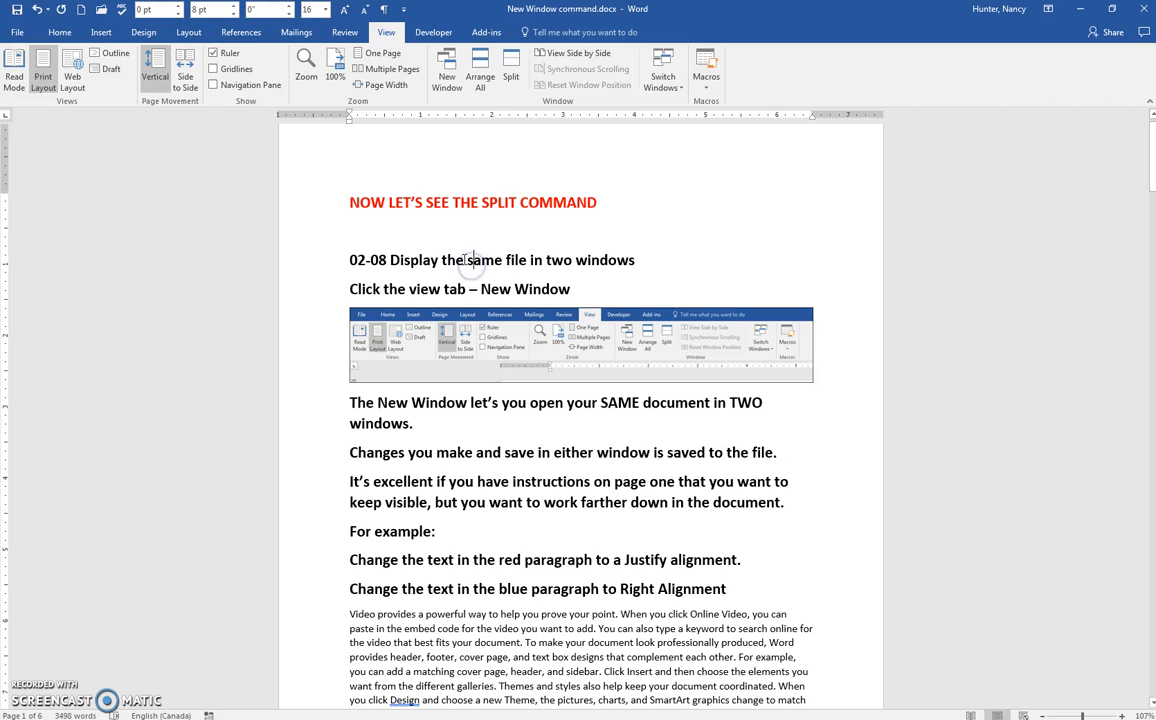
{"action": "mouse_move", "coordinate": [447, 75]}
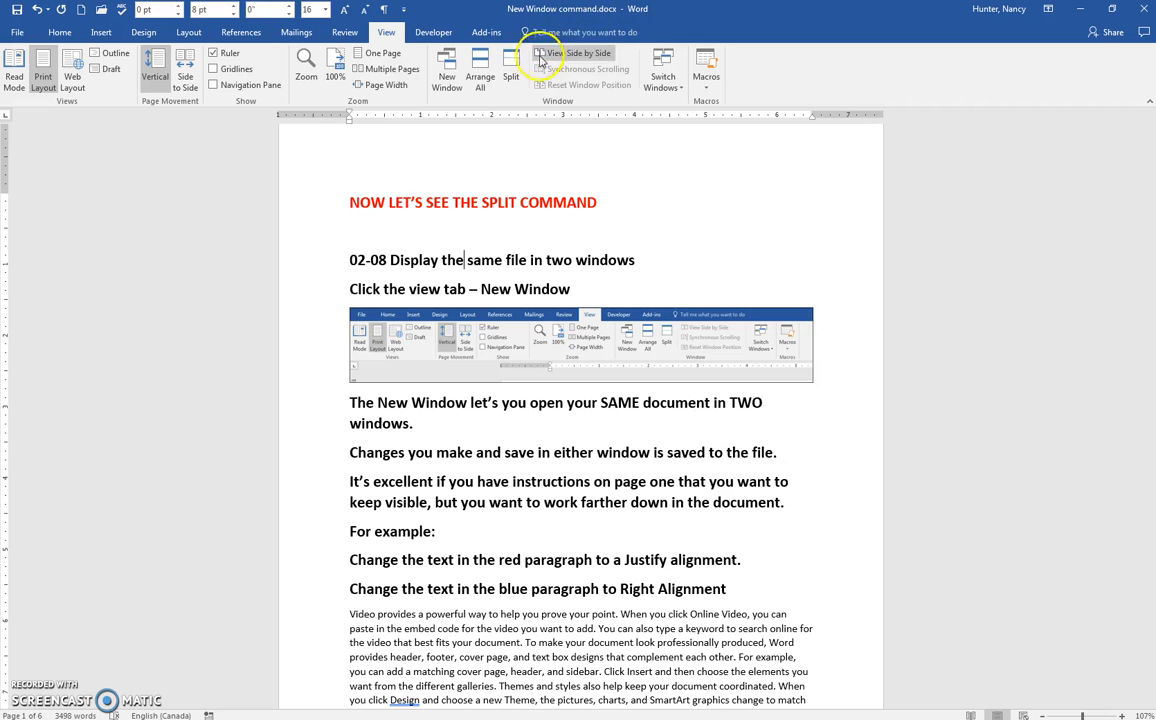
{"action": "left_click", "coordinate": [511, 68]}
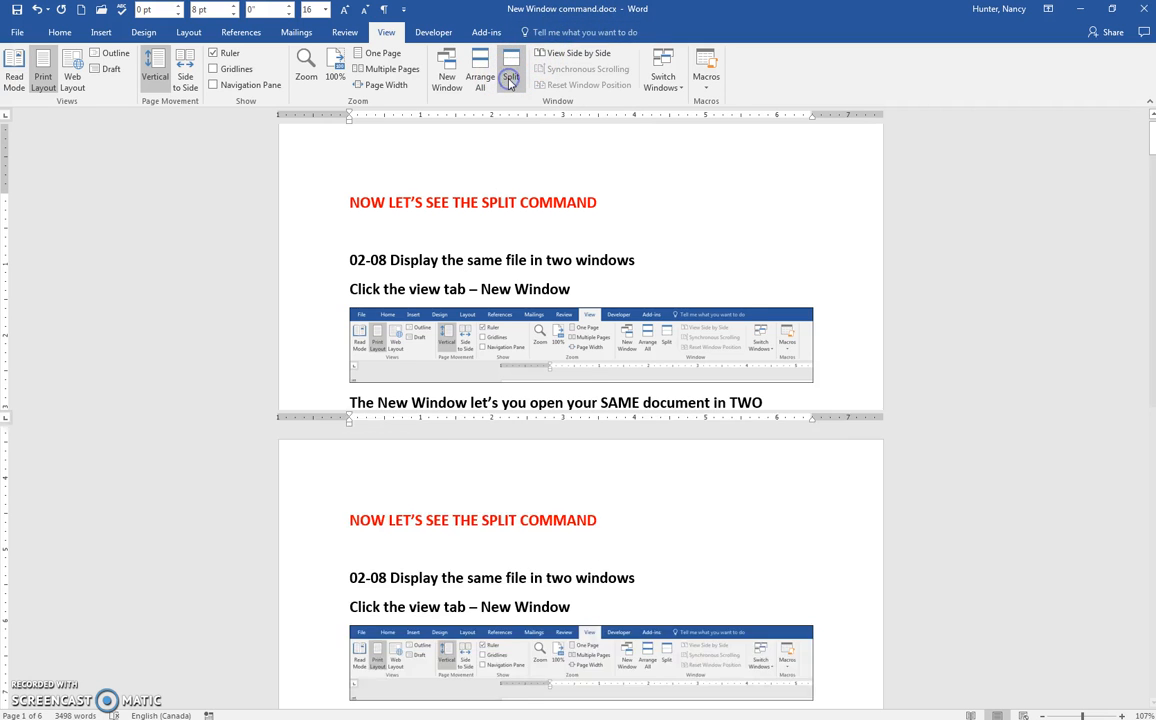
- Move the lower pane to the document's last page, leaving the upper pane on the first
{"action": "left_click", "coordinate": [511, 70]}
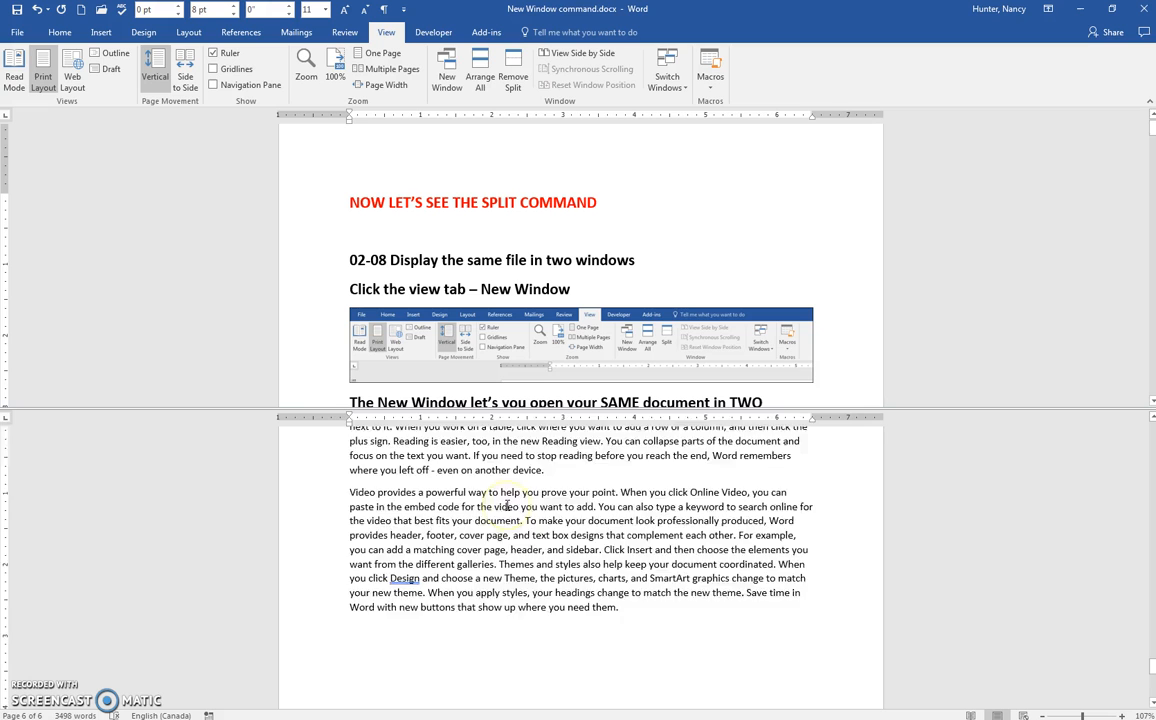
- Scroll the panes so the top shows the red heading and the bottom shows later body paragraphs
{"action": "scroll", "scroll_direction": "down", "scroll_amount": 3}
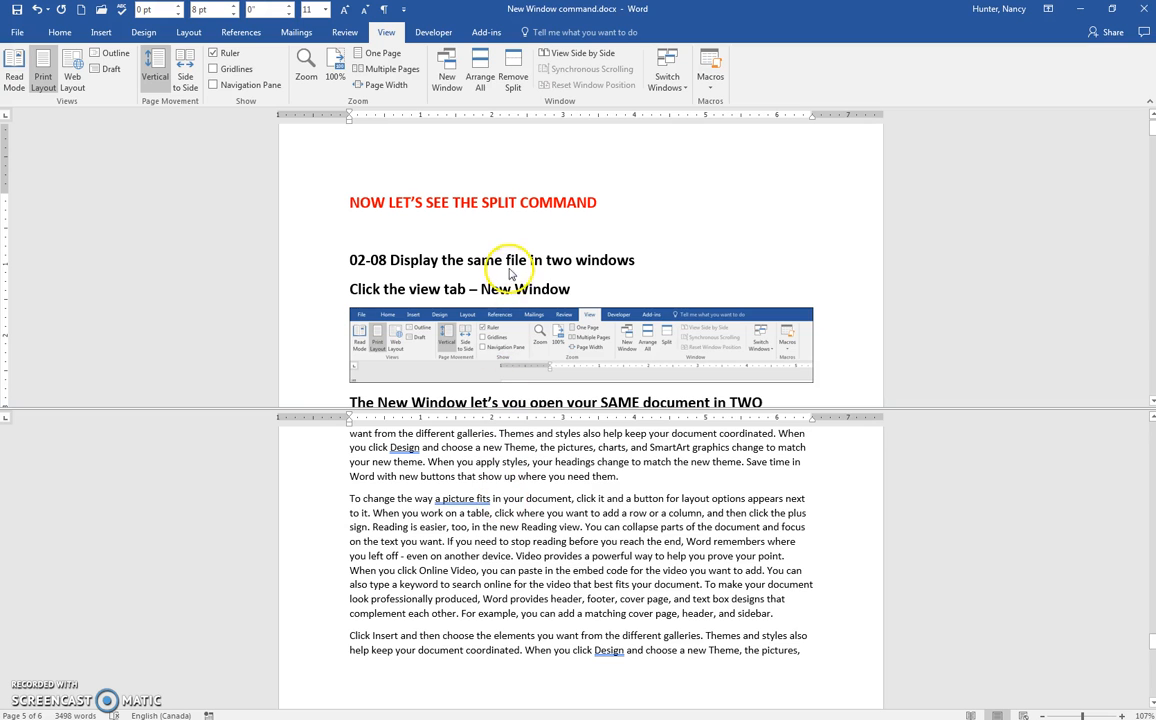
{"action": "scroll", "scroll_direction": "down", "scroll_amount": 3}
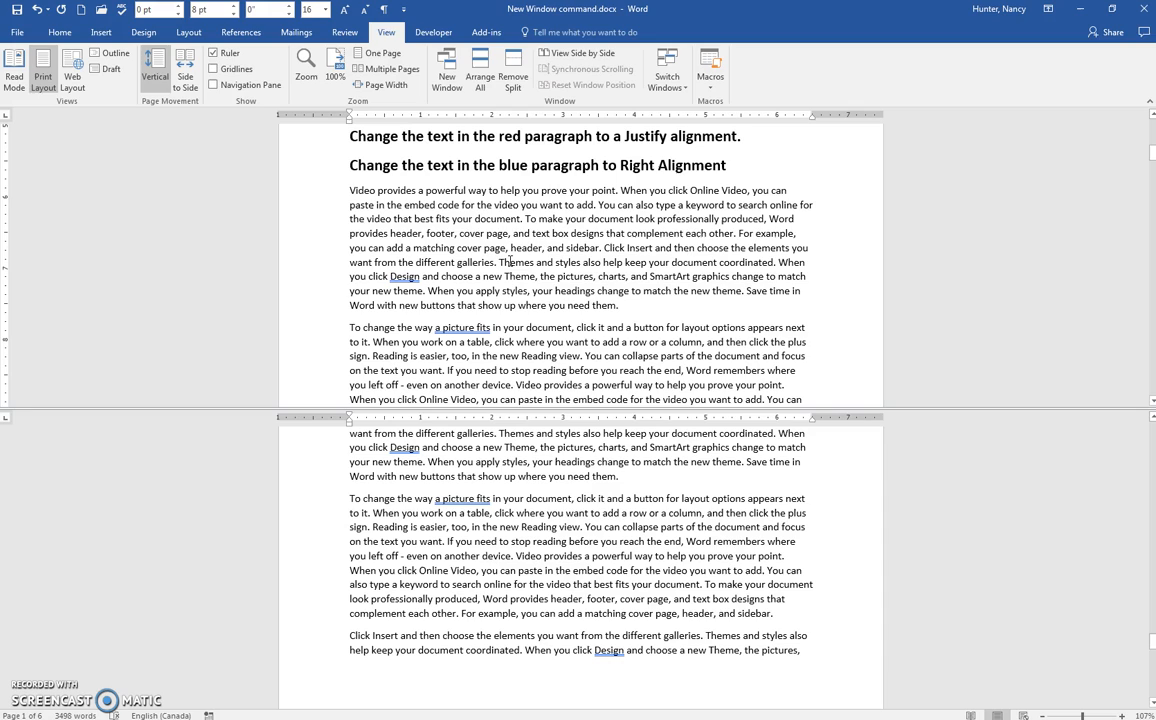
{"action": "scroll", "scroll_direction": "down", "scroll_amount": 3}
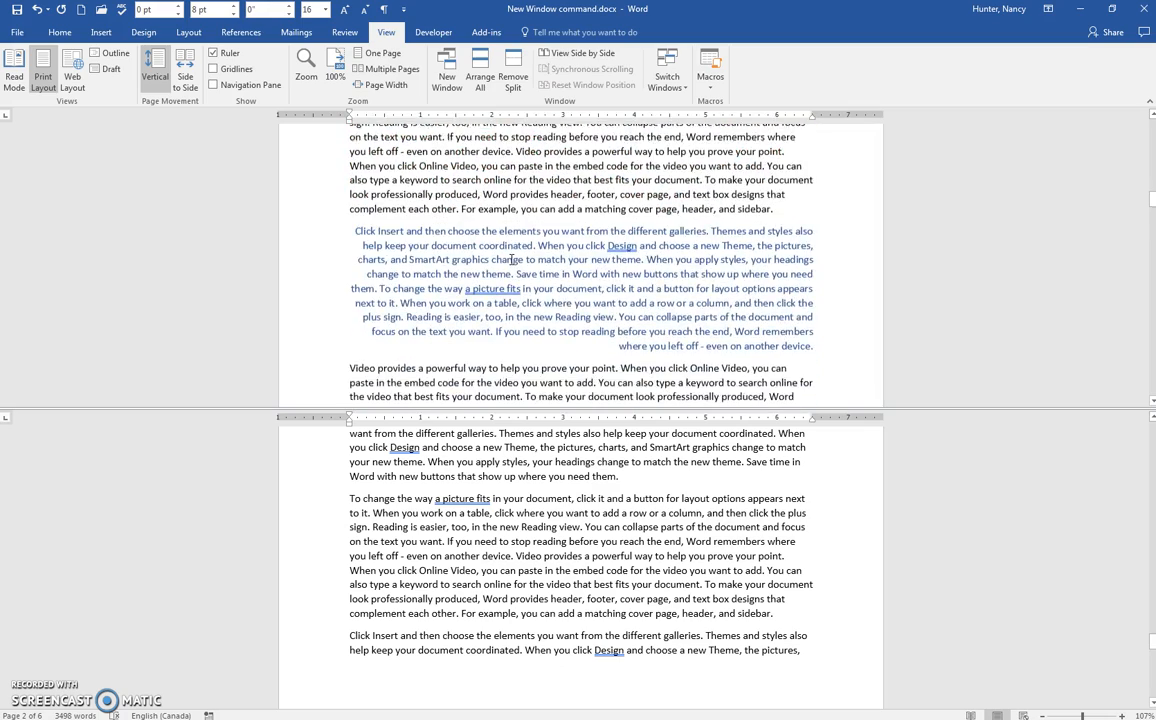
{"action": "scroll", "scroll_direction": "down", "scroll_amount": 3}
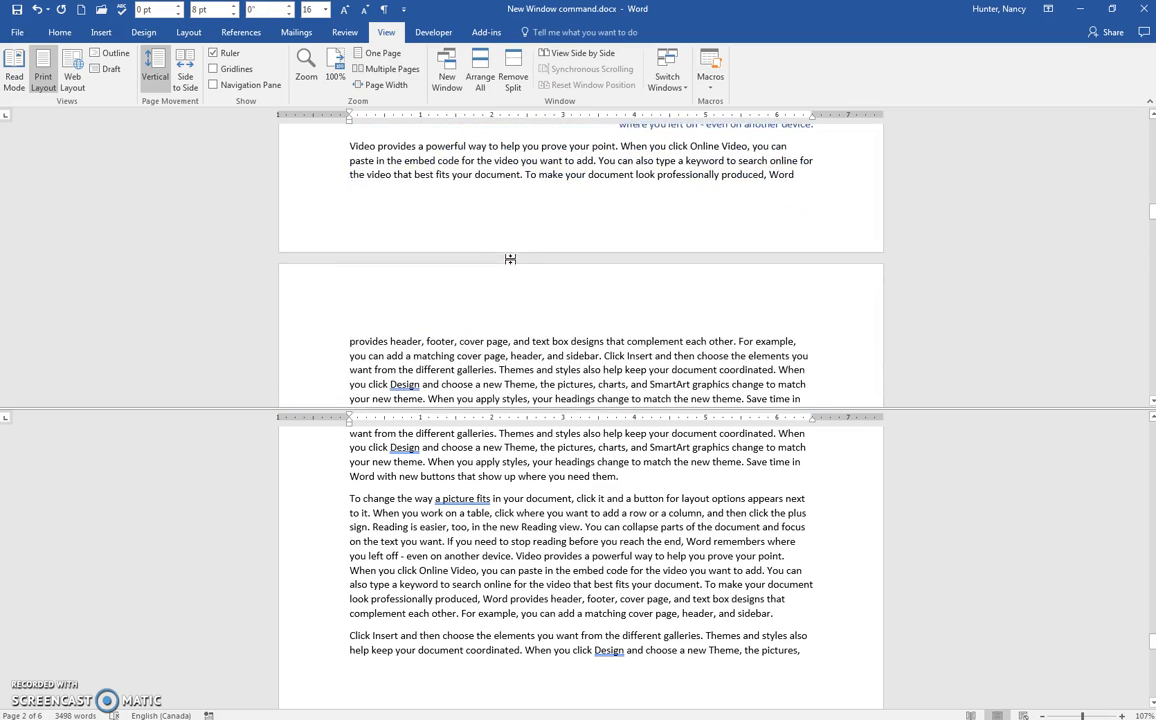
{"action": "scroll", "scroll_direction": "down", "scroll_amount": 3}
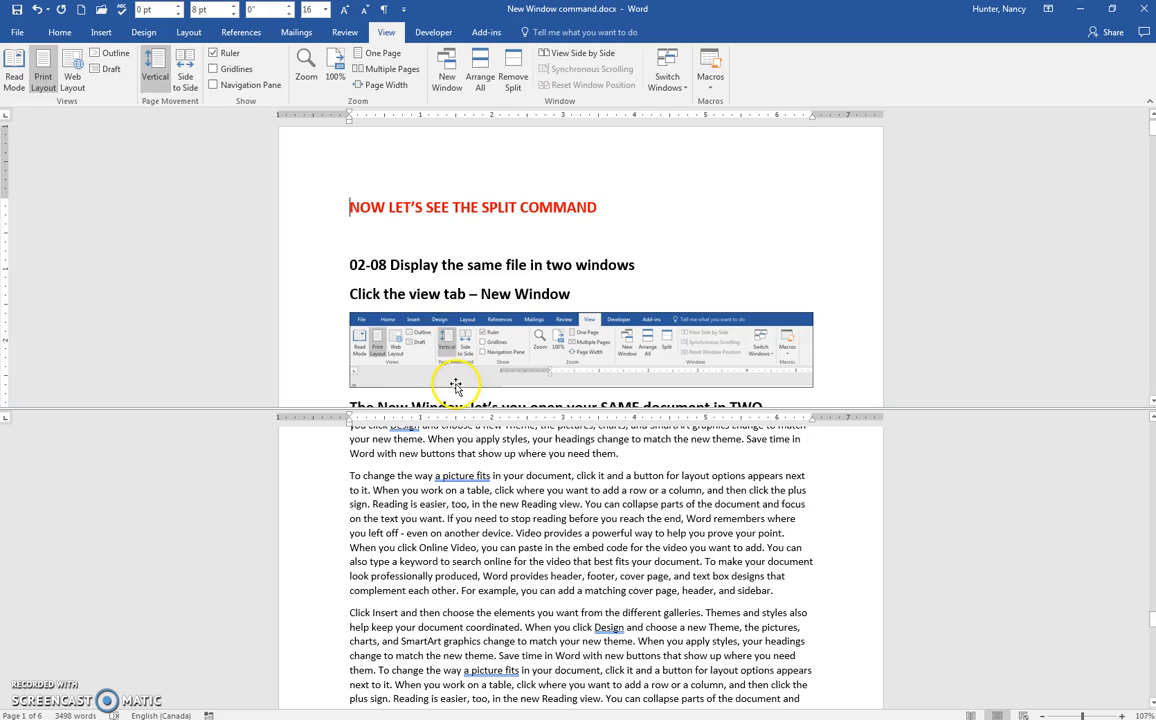
{"action": "mouse_move", "coordinate": [526, 479]}
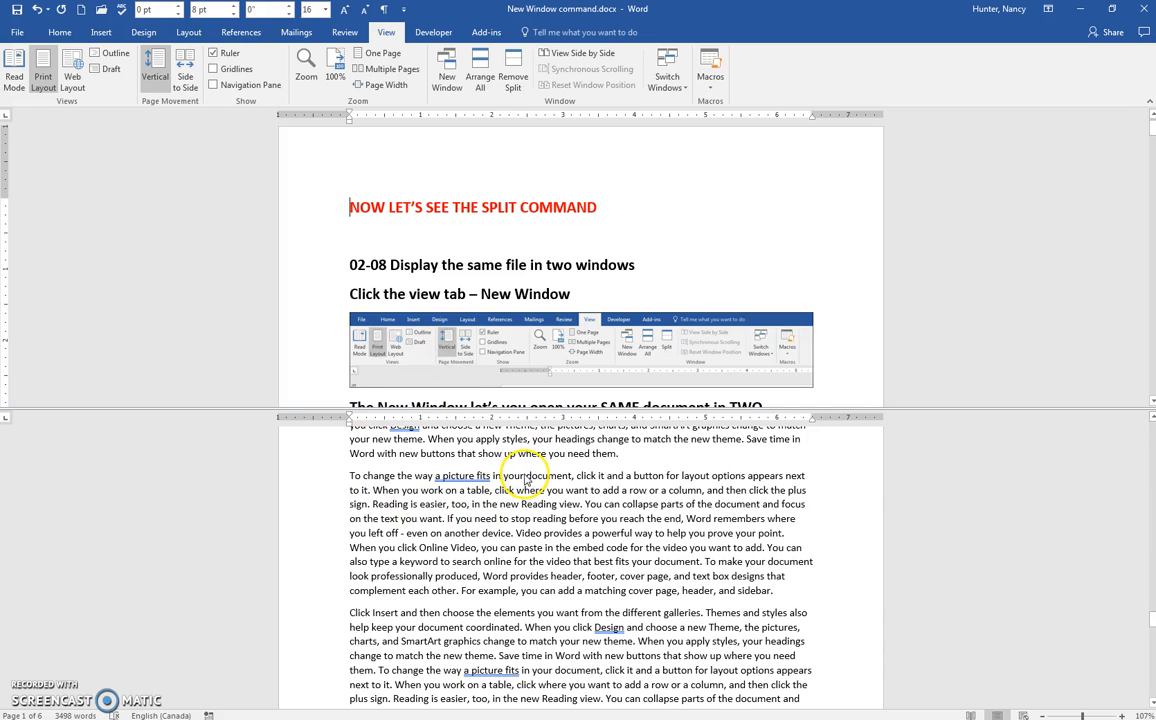